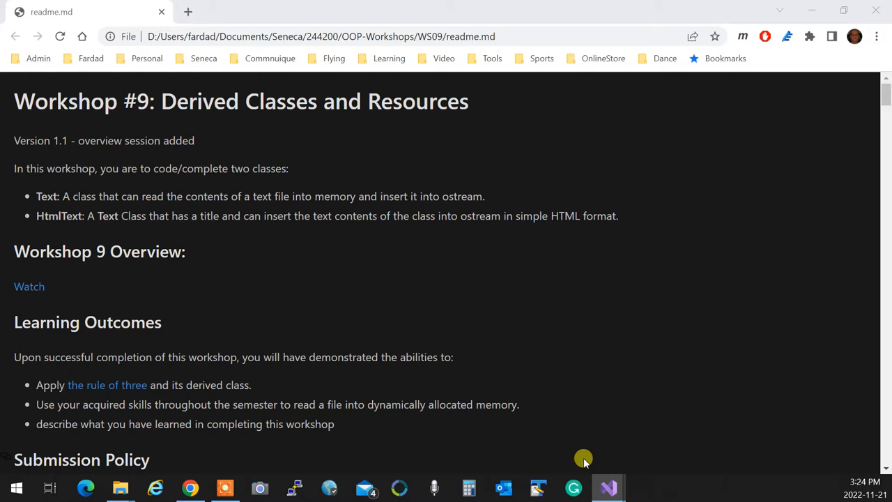
mouse_move(320, 306)
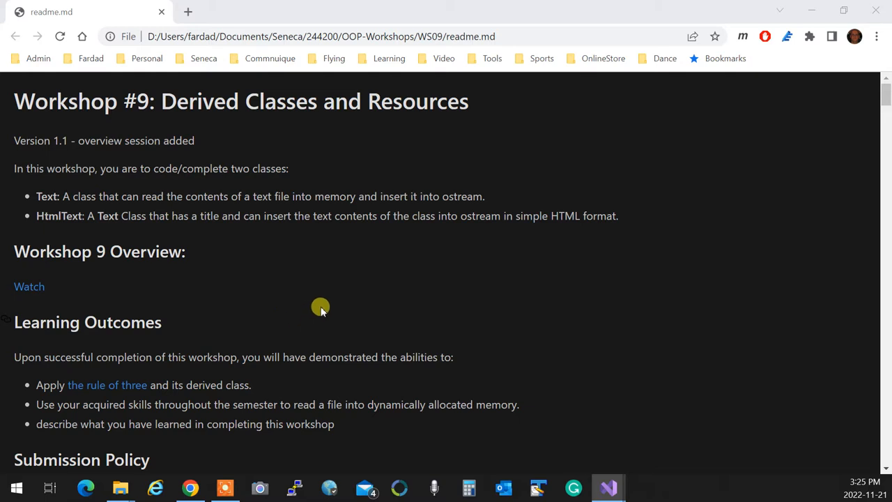
mouse_move(418, 283)
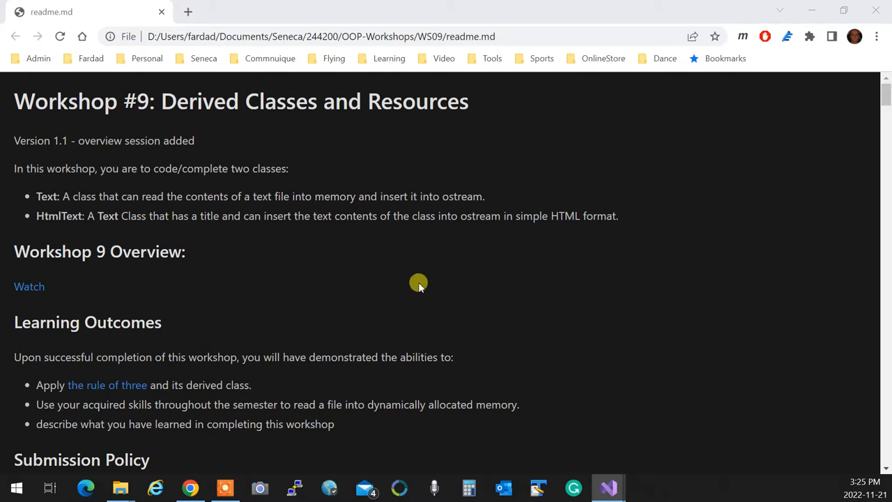
mouse_move(419, 281)
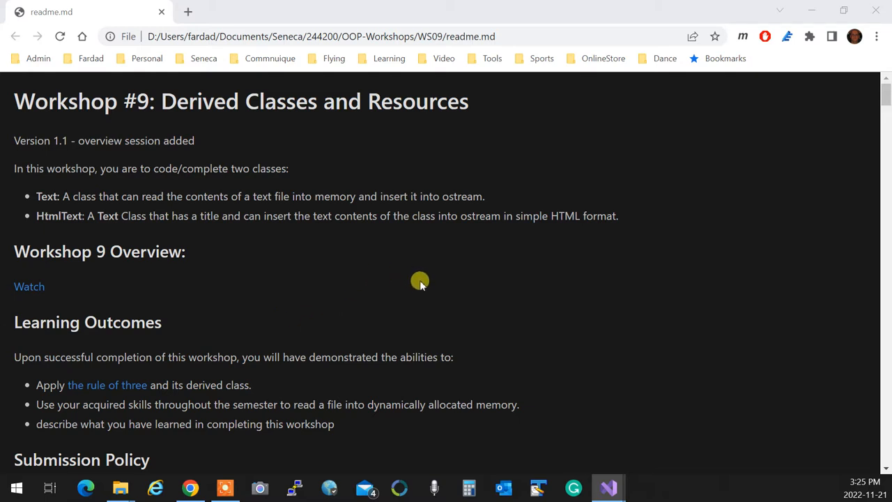
Scroll the readme past the overview and submission policy to the compiling and valgrind commands
scroll(down, 3)
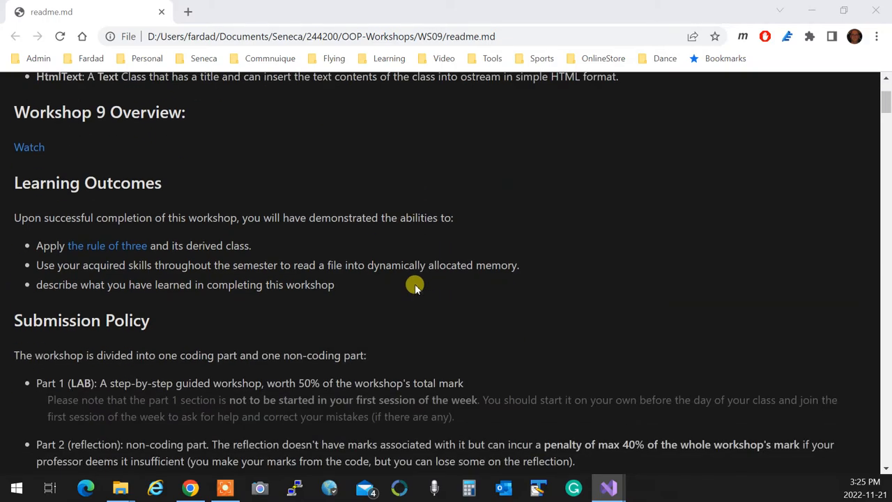
scroll(down, 3)
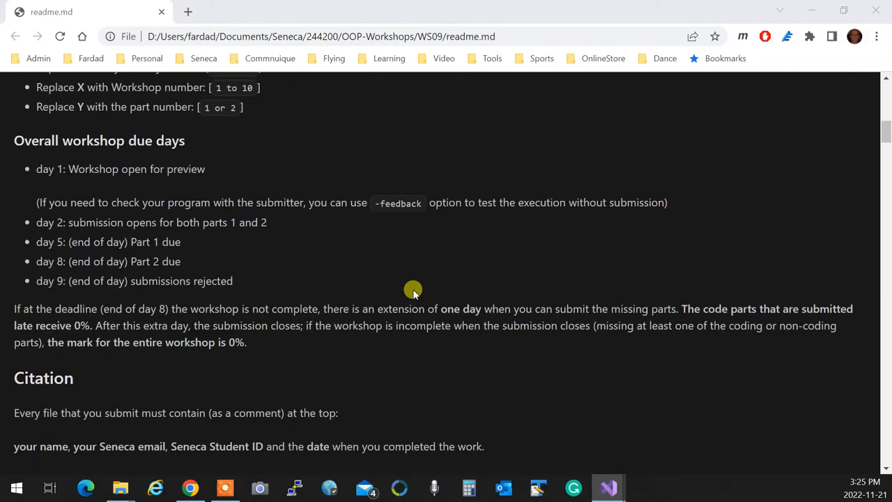
scroll(down, 3)
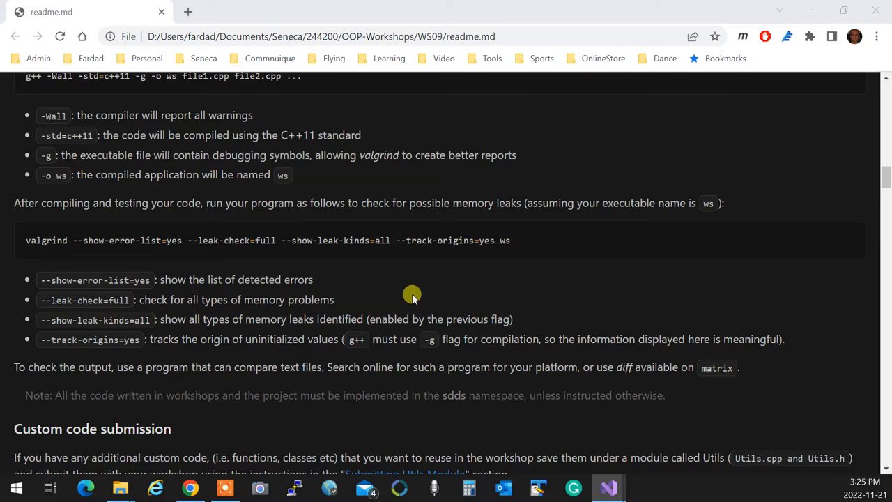
Scroll past custom code submission to the Lab Part 1 Text class heading
scroll(down, 3)
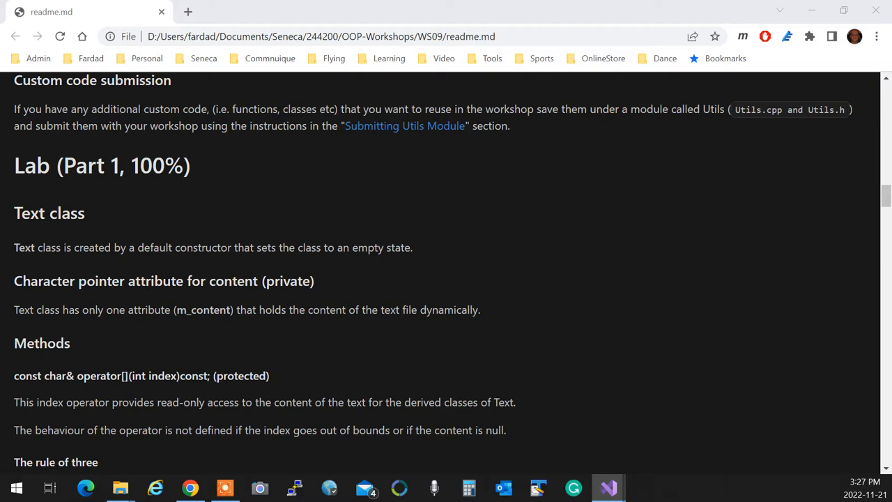
Scroll to the Text class rule of three, read and write method descriptions
scroll(down, 3)
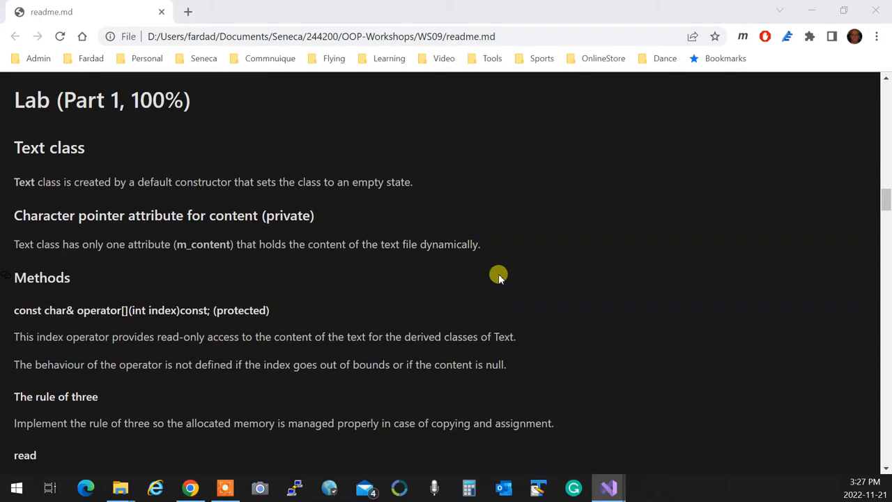
scroll(down, 3)
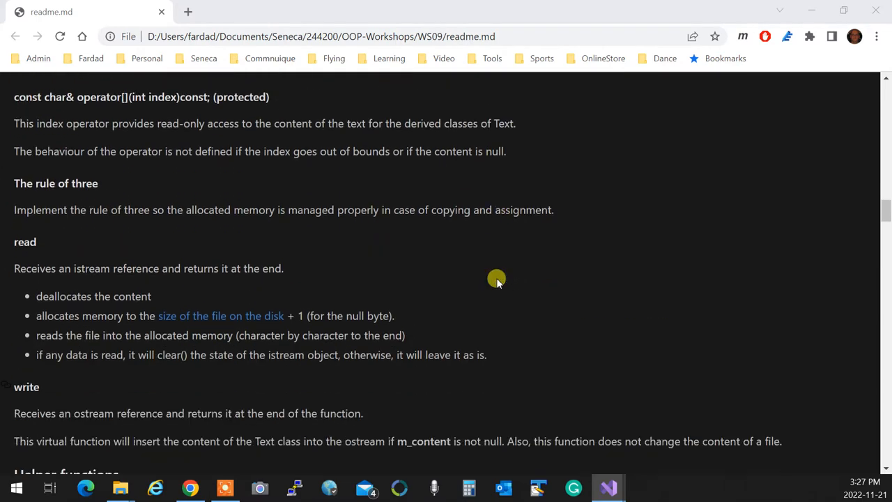
scroll(down, 3)
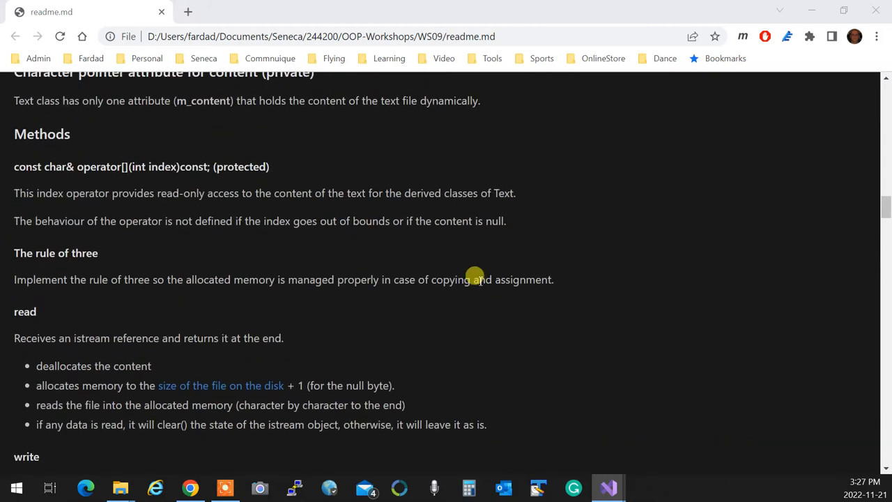
scroll(down, 3)
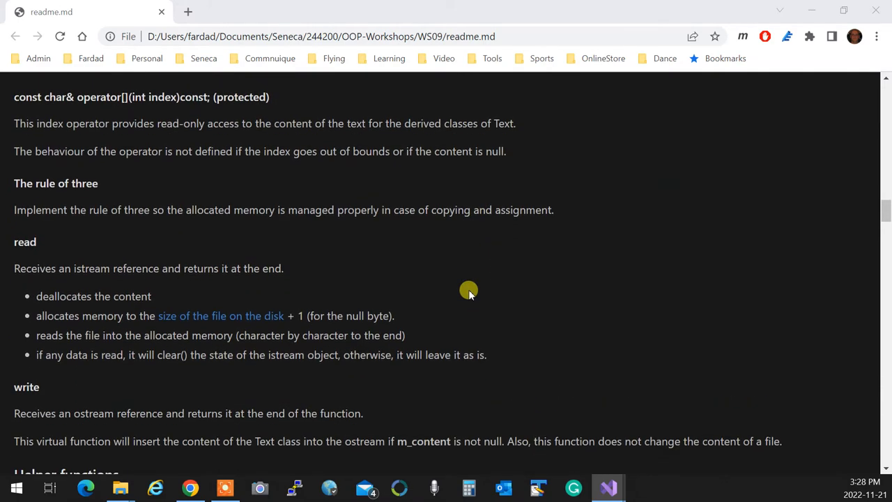
mouse_move(64, 267)
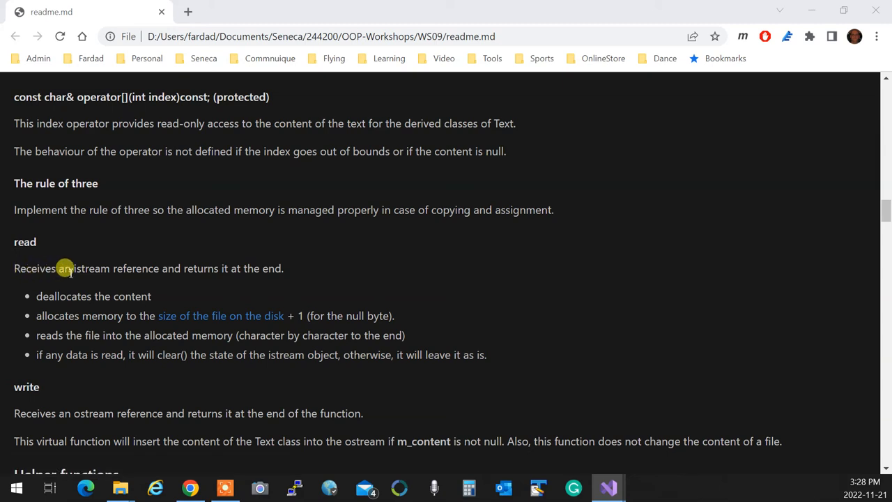
mouse_move(284, 281)
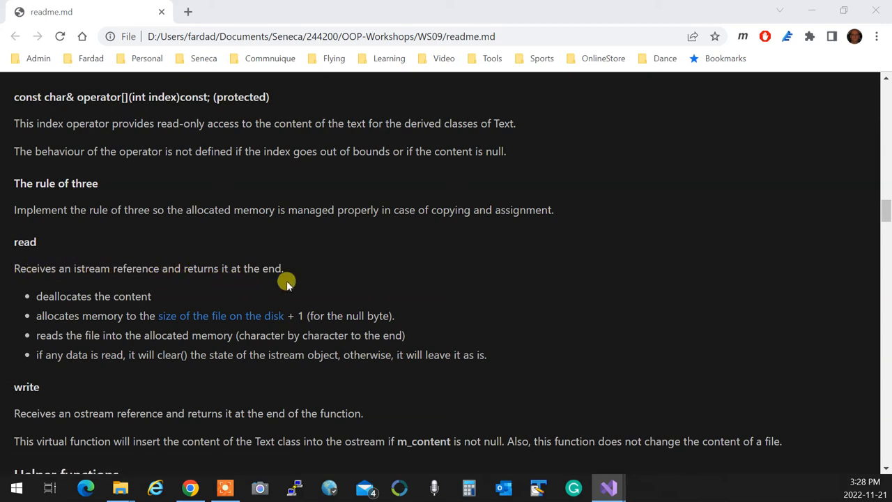
mouse_move(77, 325)
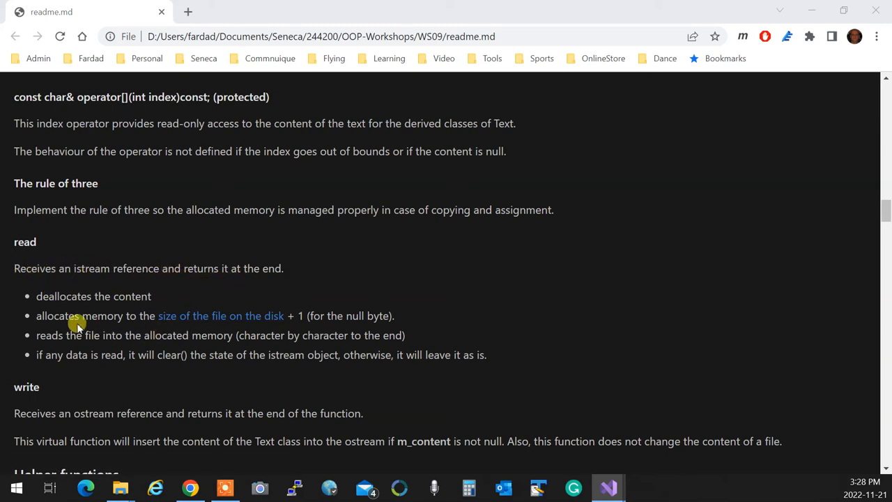
mouse_move(290, 332)
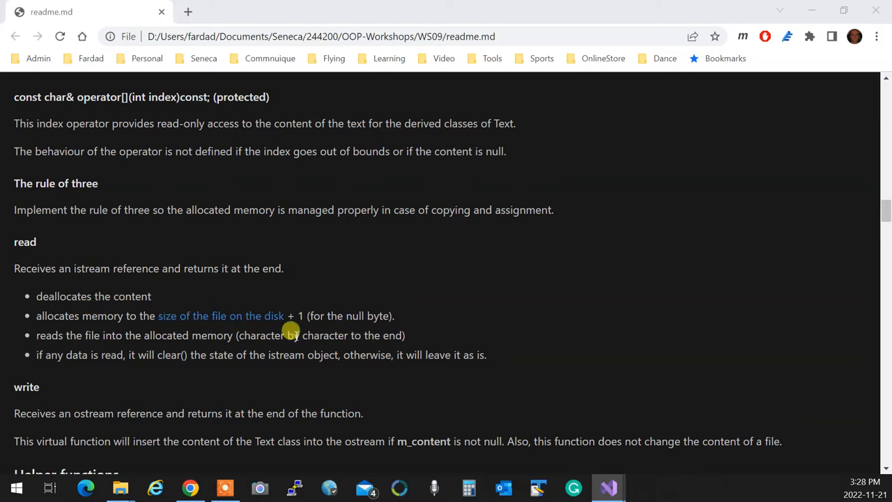
mouse_move(109, 346)
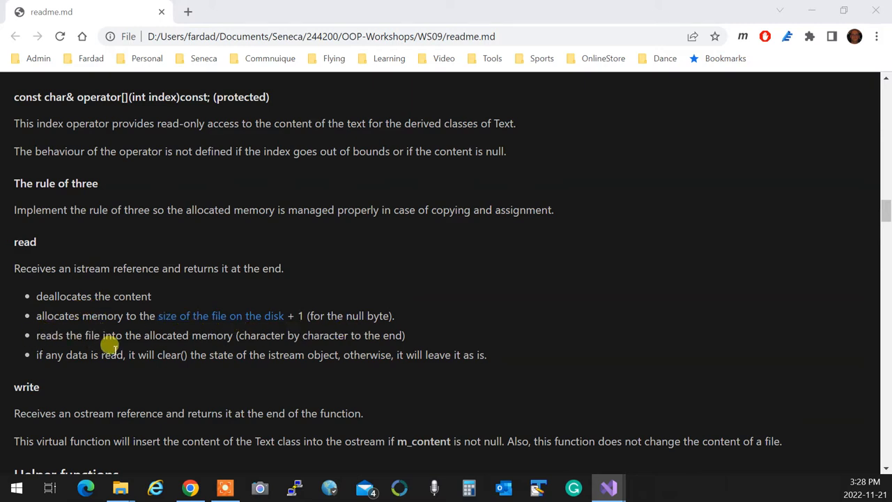
mouse_move(153, 345)
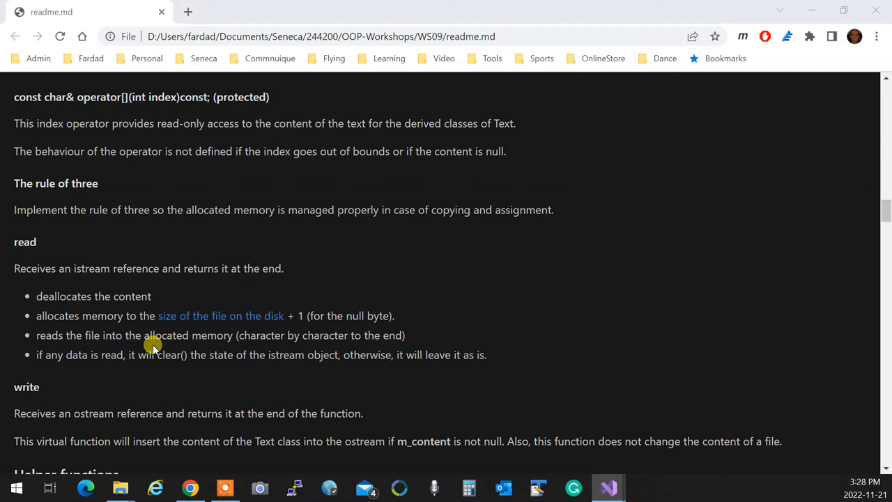
mouse_move(73, 363)
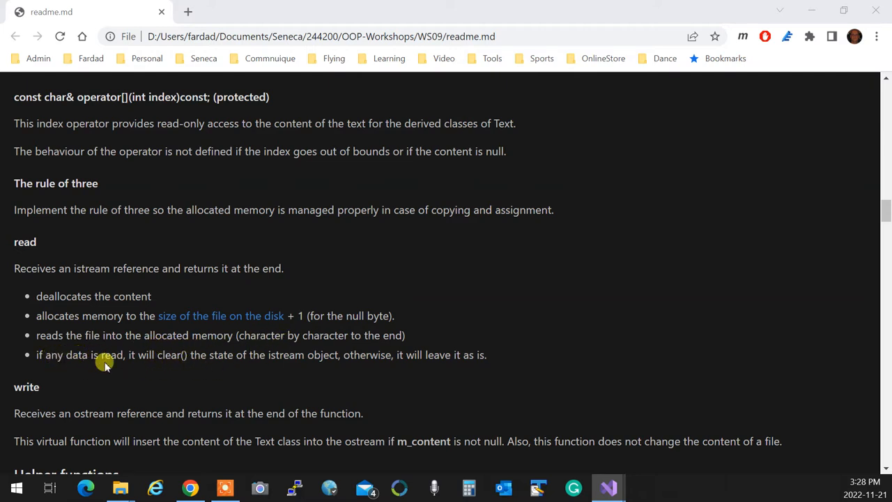
mouse_move(215, 361)
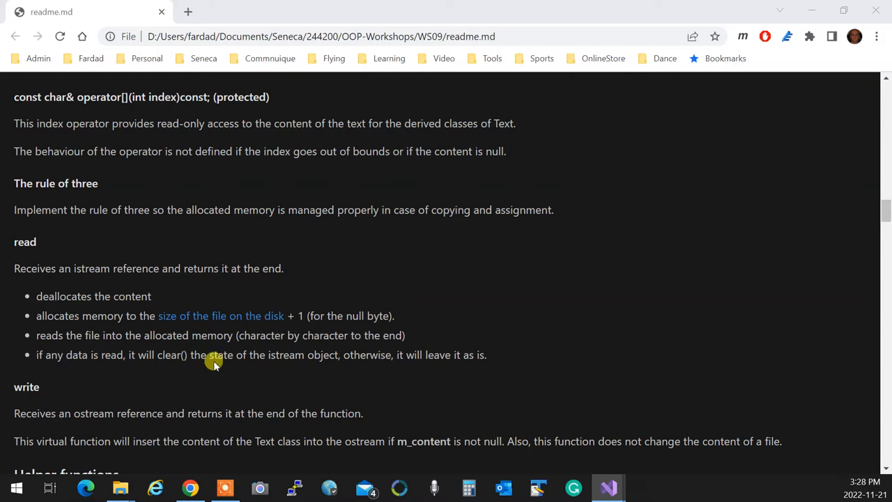
mouse_move(396, 366)
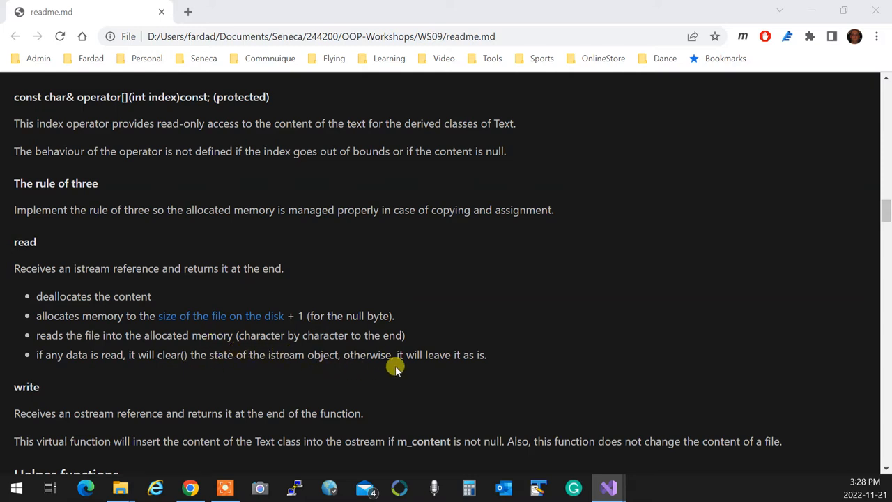
mouse_move(399, 368)
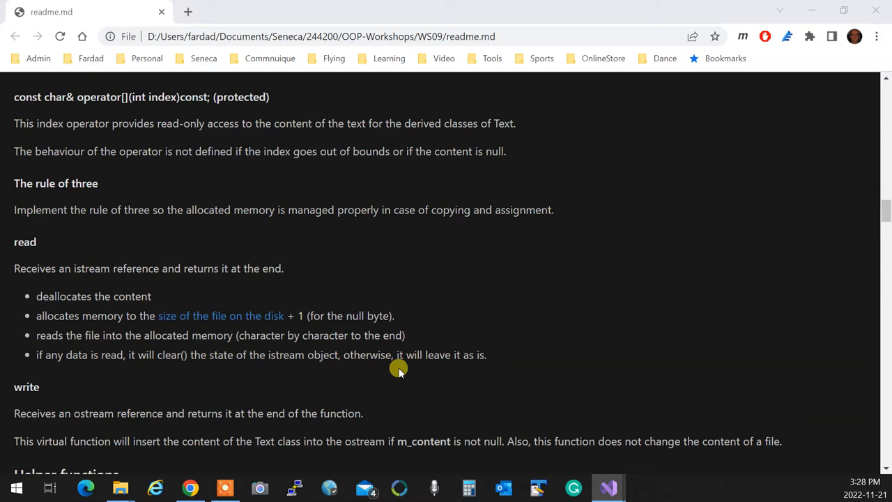
mouse_move(466, 363)
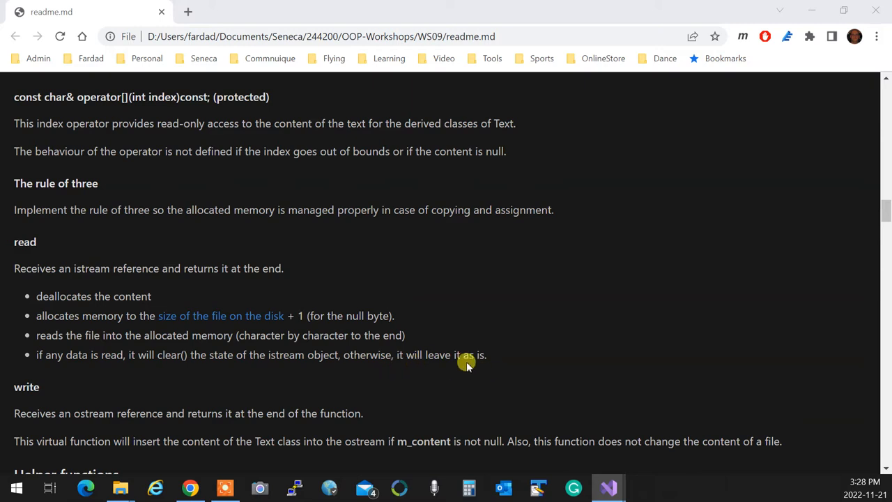
Scroll through the helper operators and the Usage Sample code
scroll(down, 3)
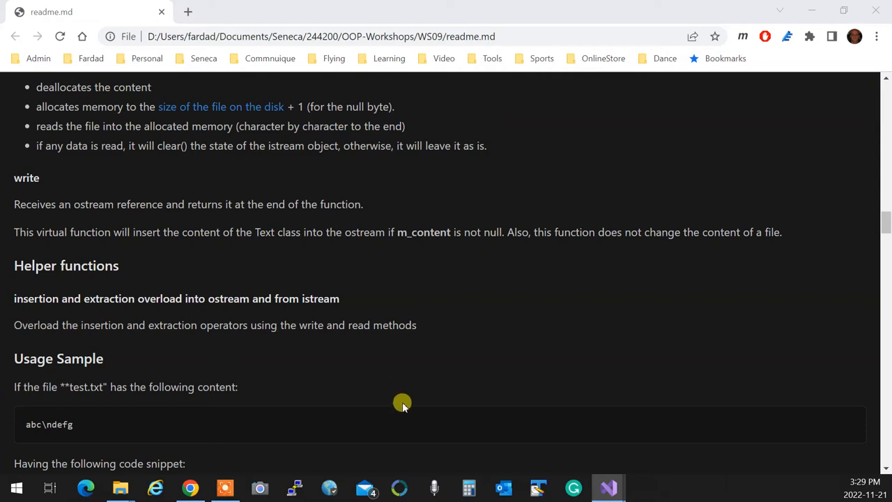
scroll(down, 3)
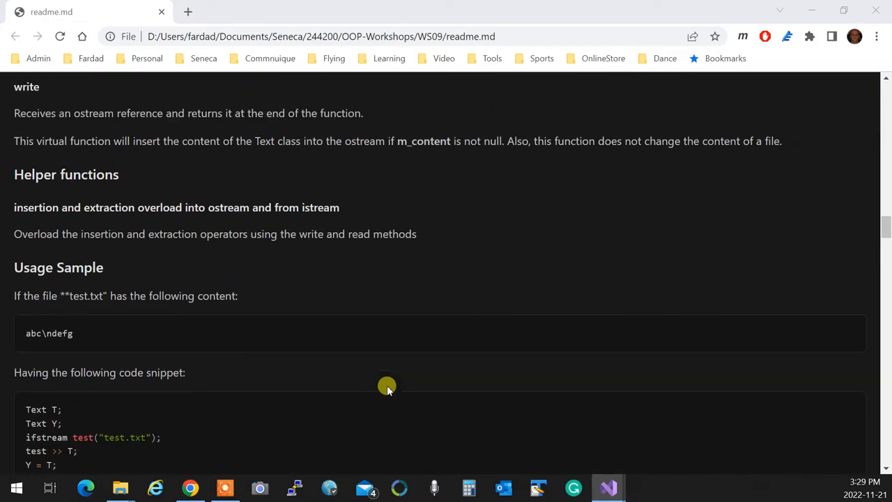
scroll(up, 3)
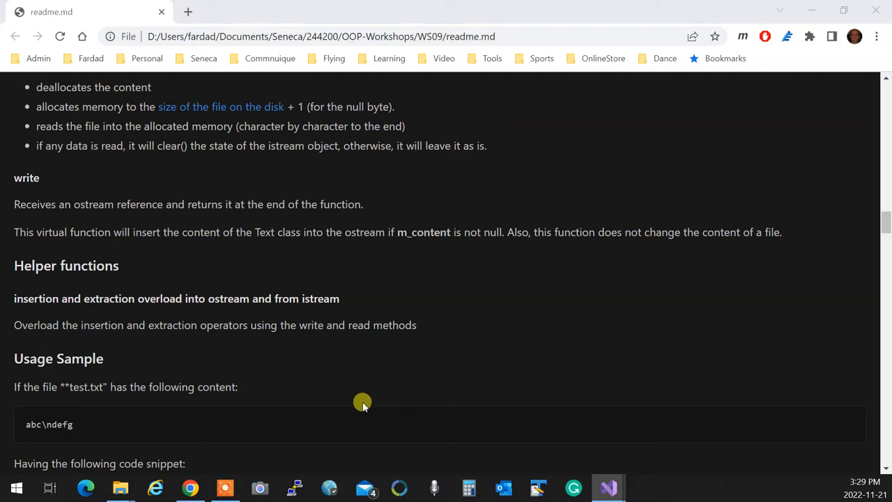
scroll(down, 3)
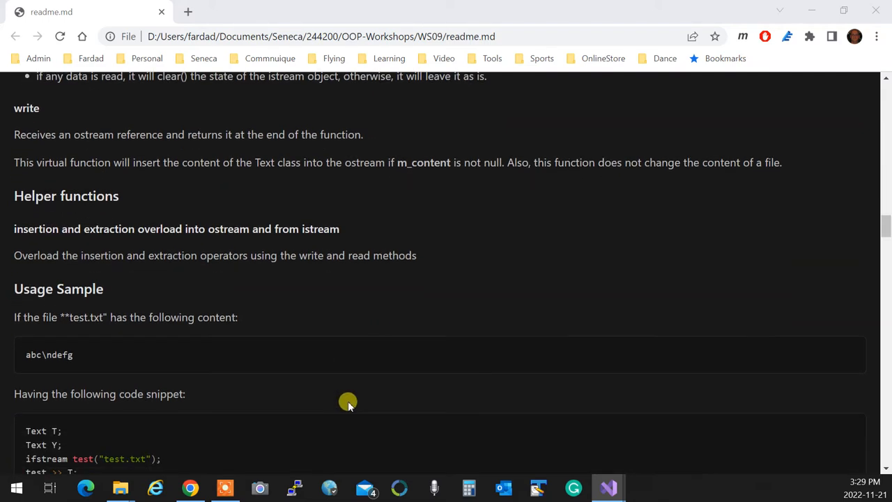
scroll(down, 3)
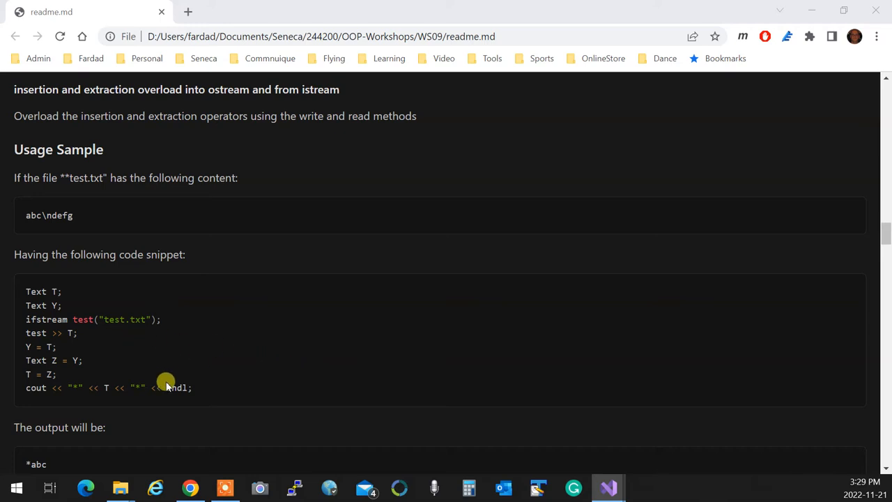
mouse_move(198, 387)
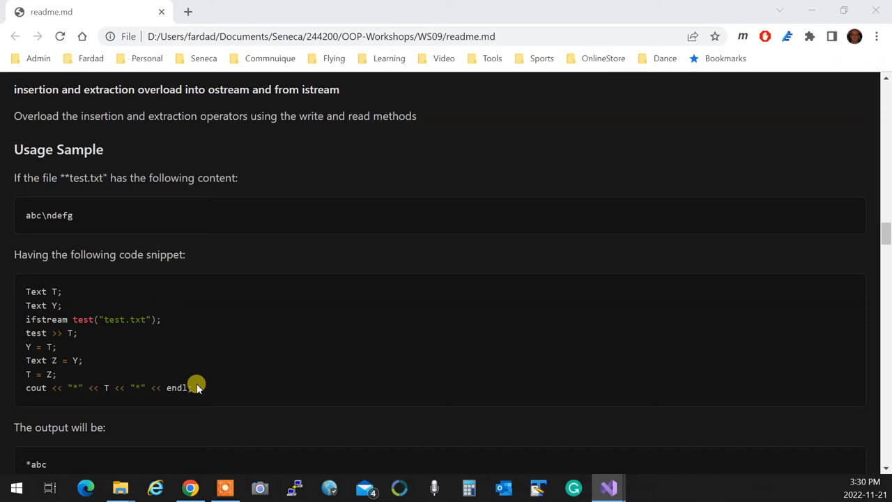
Scroll on through the expected output to the getFileLength helper function code
scroll(down, 3)
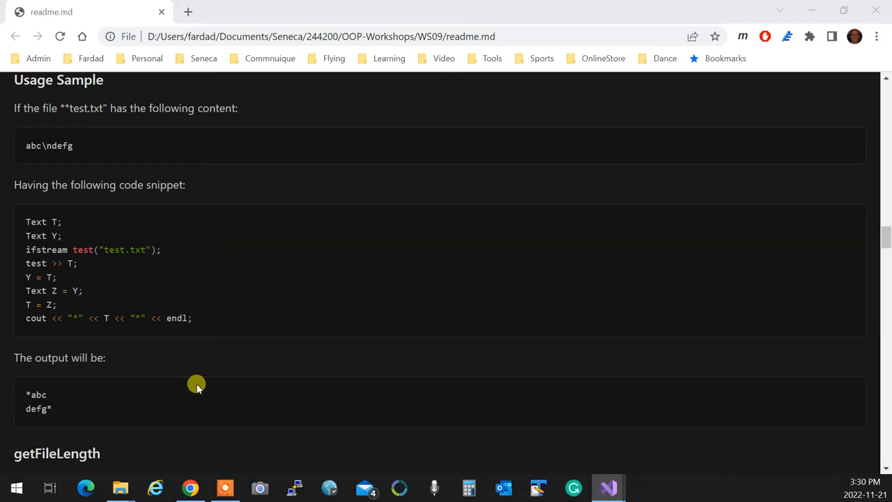
scroll(down, 3)
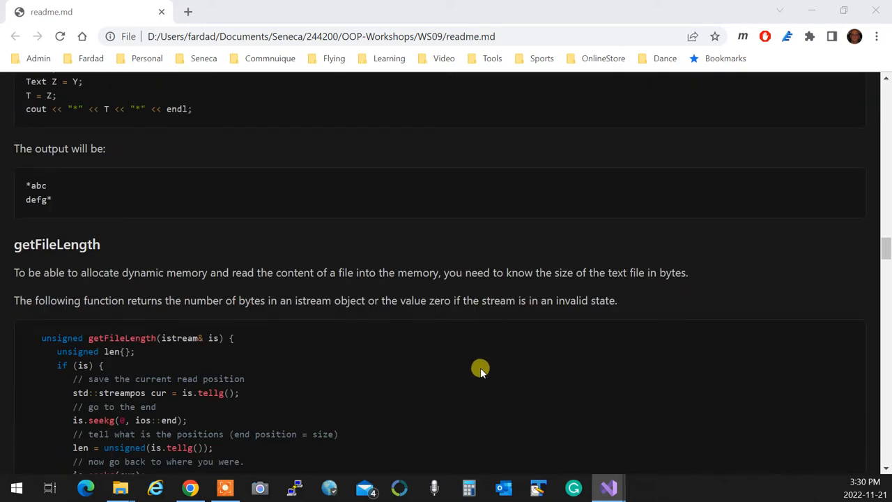
scroll(down, 3)
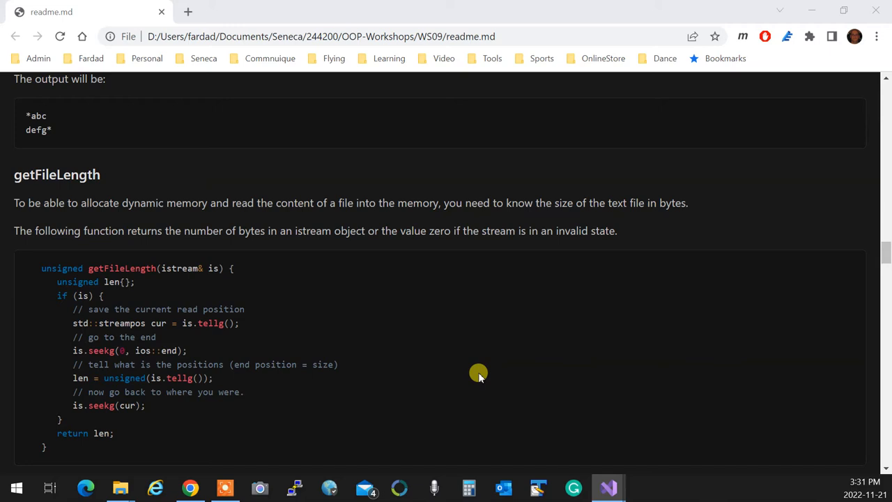
scroll(down, 3)
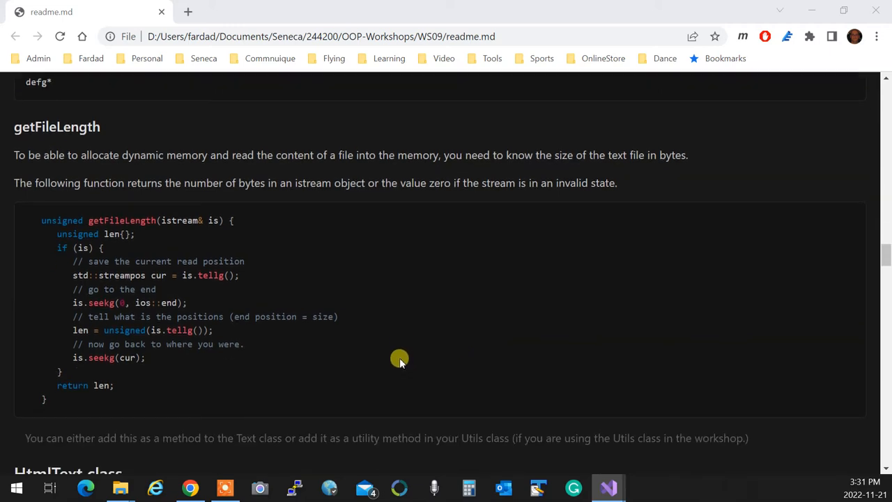
Scroll down to the HtmlText class heading, then back up to the Text class Methods
scroll(down, 3)
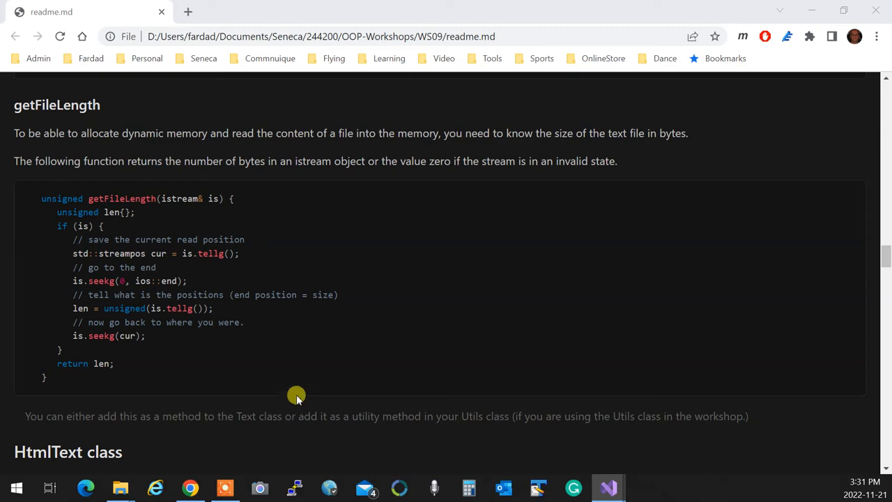
scroll(down, 3)
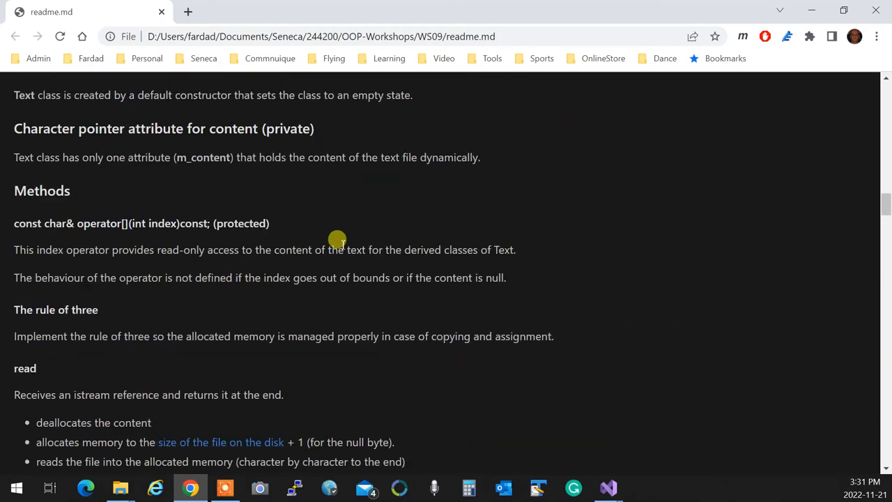
scroll(up, 3)
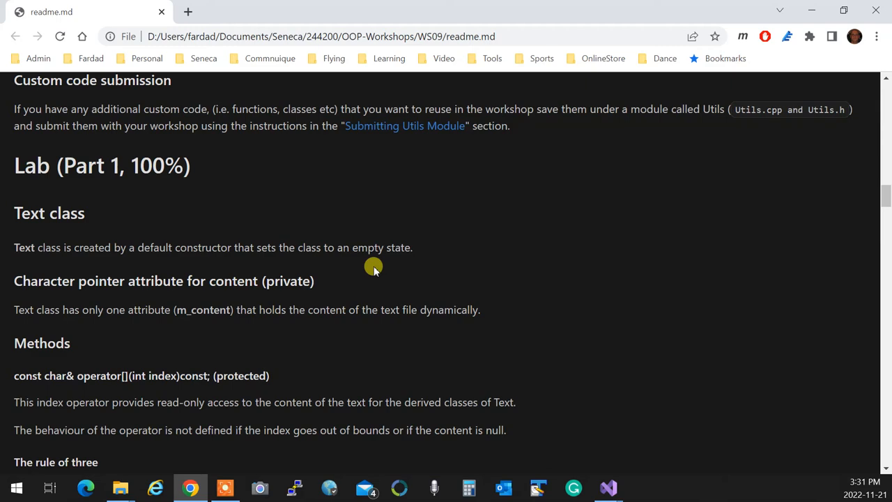
scroll(down, 3)
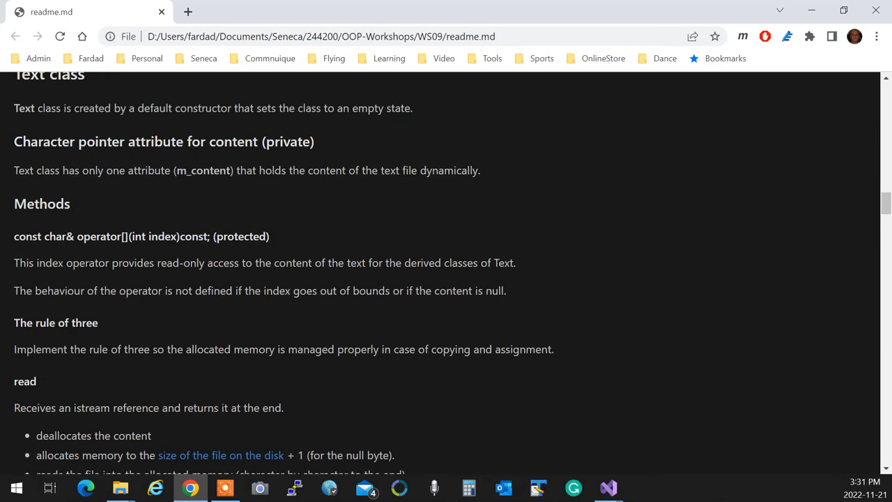
triple_click(104, 237)
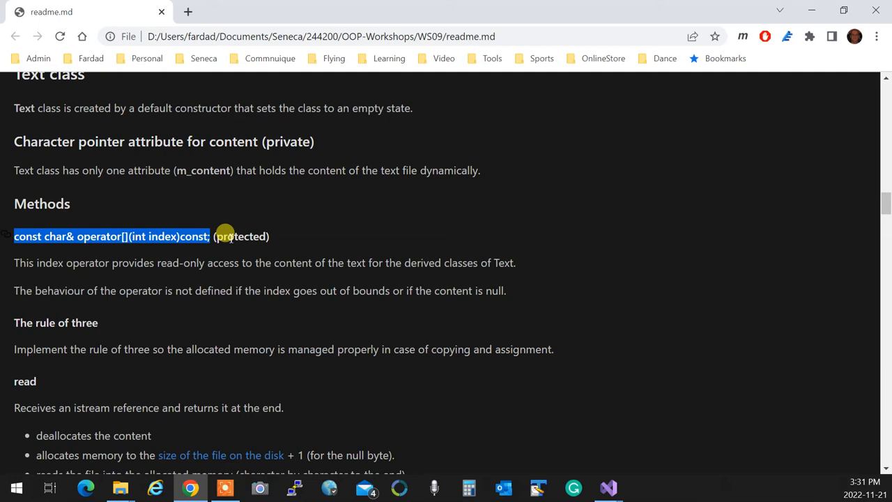
click(298, 313)
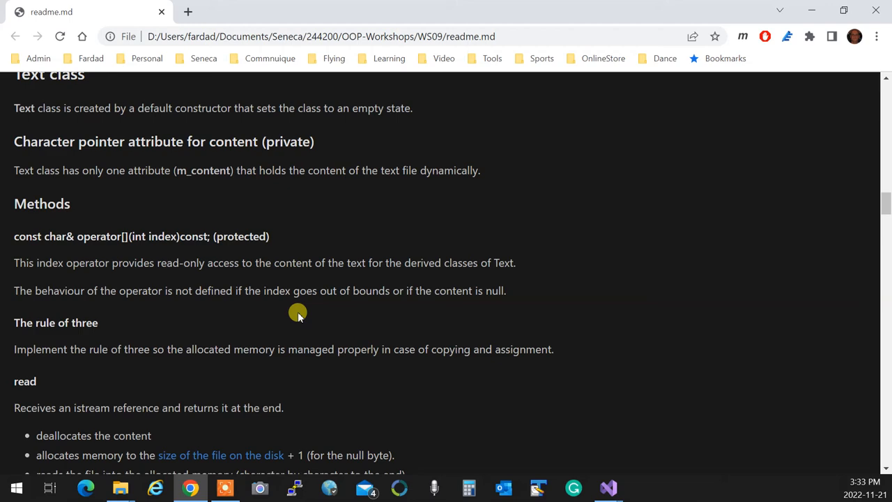
mouse_move(320, 314)
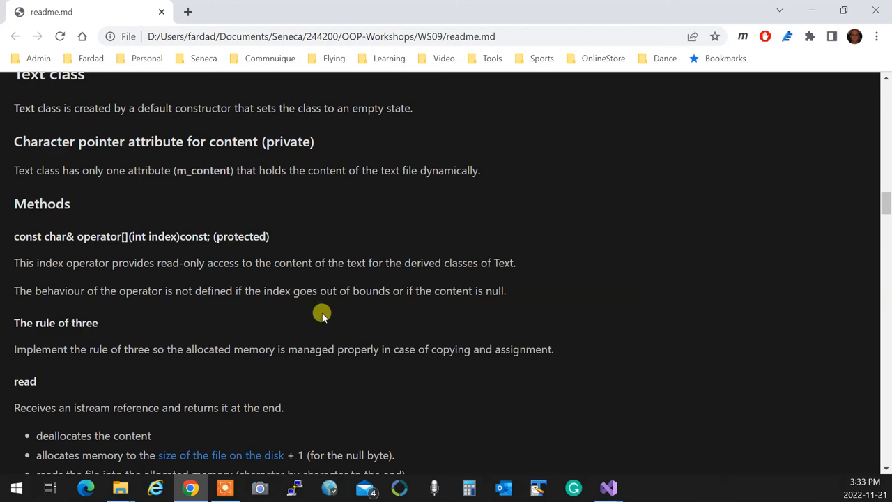
Scroll to the HtmlText class and Text::write override specs, with dcwr.txt alongside
scroll(down, 3)
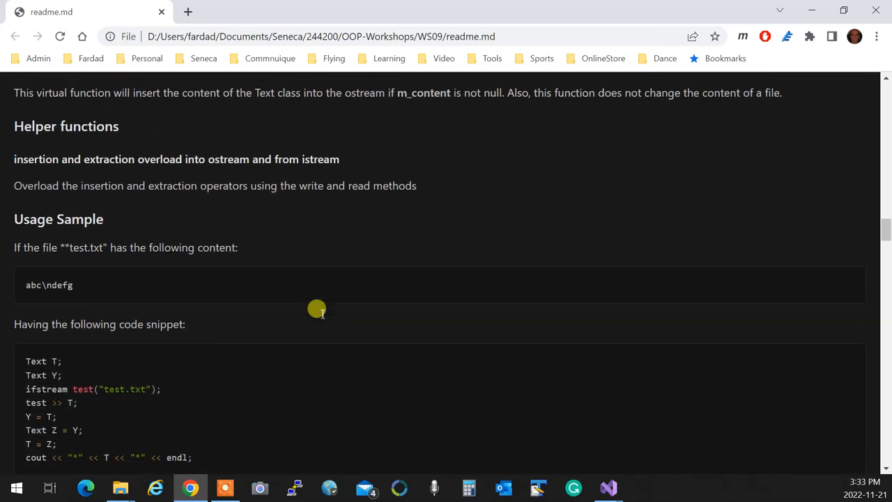
scroll(down, 3)
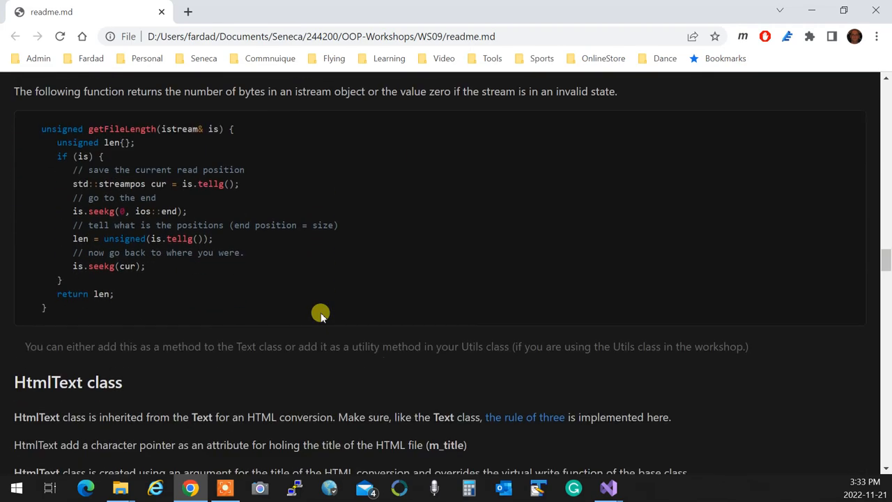
scroll(down, 3)
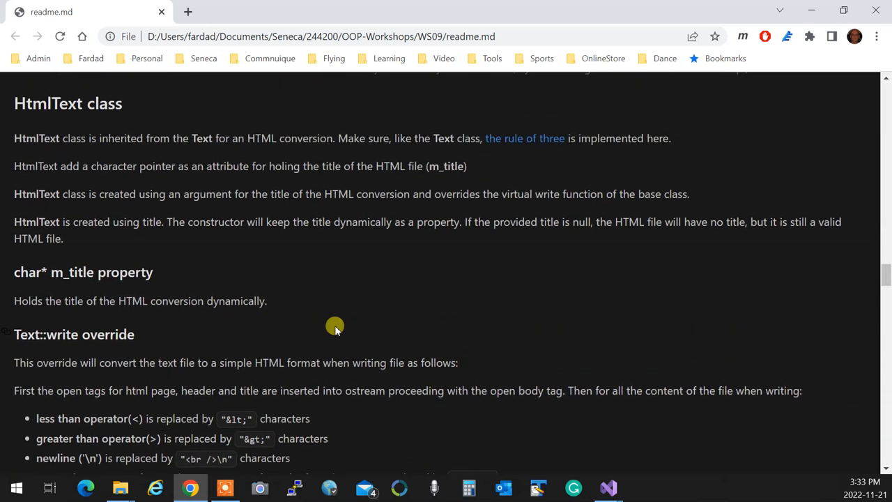
scroll(down, 3)
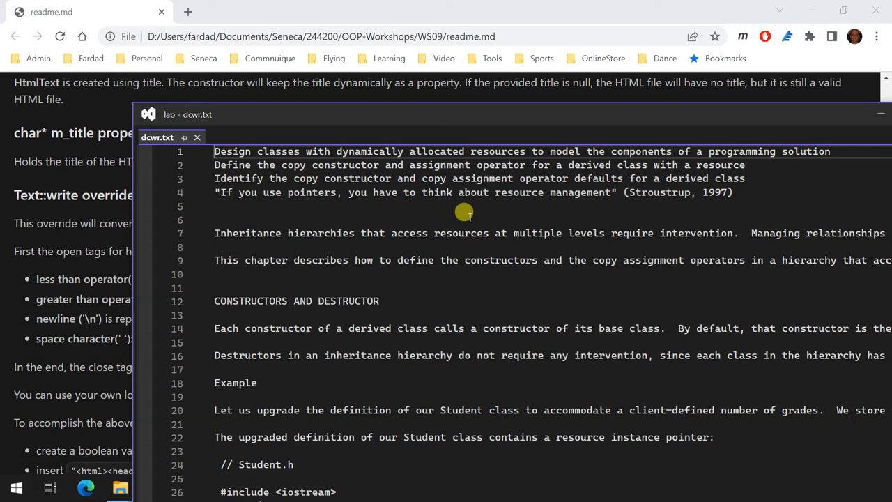
drag(463, 114, 452, 107)
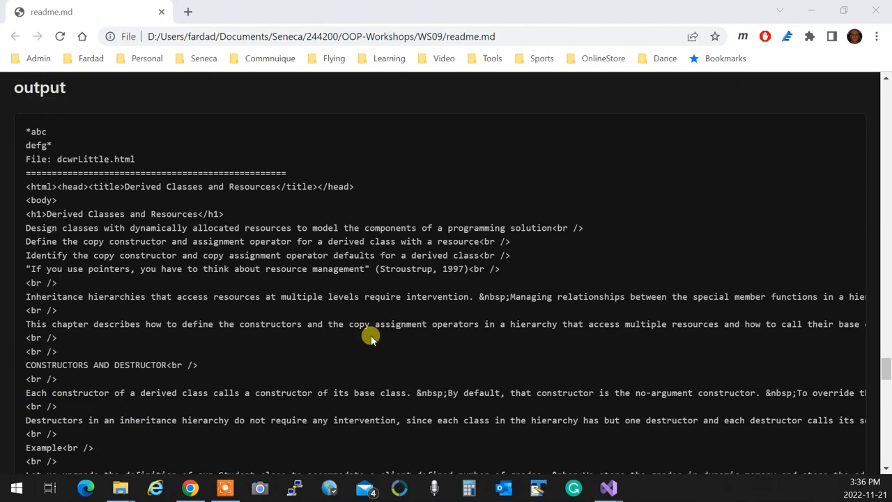
scroll(up, 3)
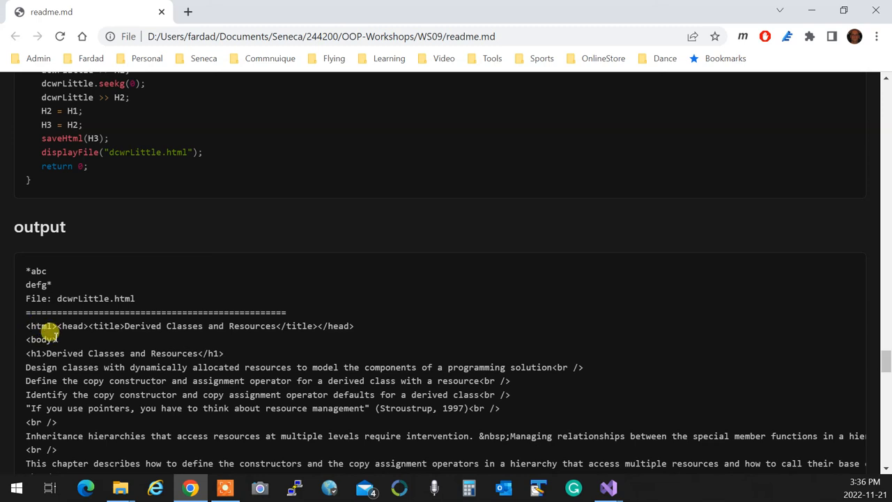
drag(124, 326, 207, 326)
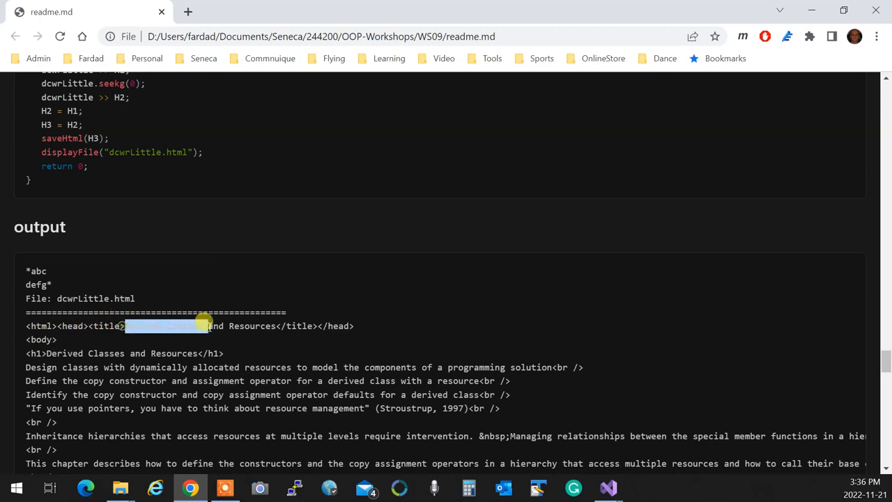
mouse_move(26, 332)
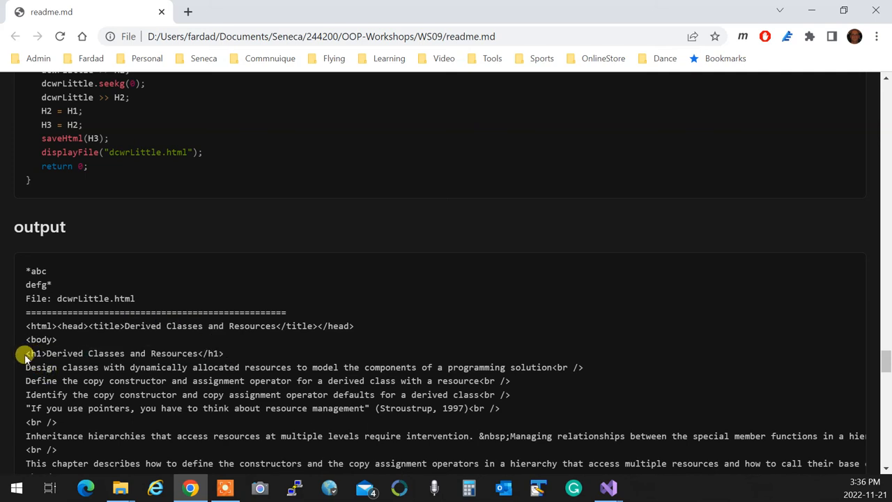
mouse_move(57, 368)
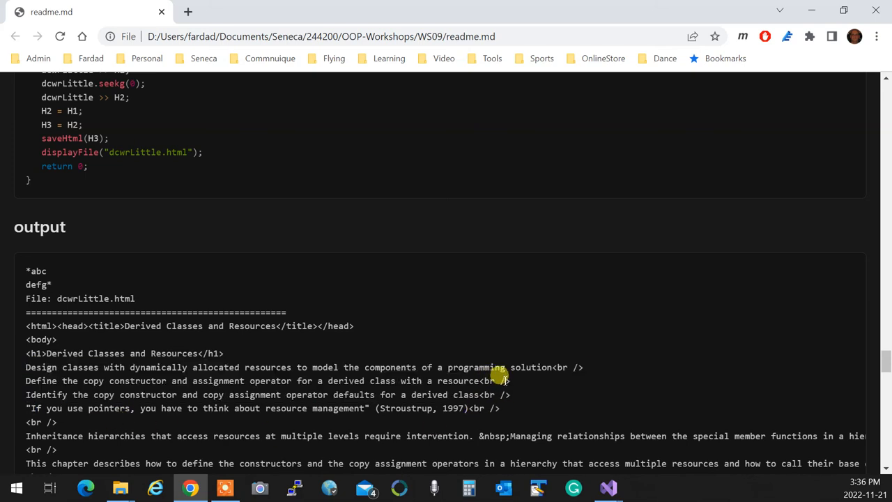
Scroll past the expected HTML output to the Submission section's files-to-submit list
scroll(down, 3)
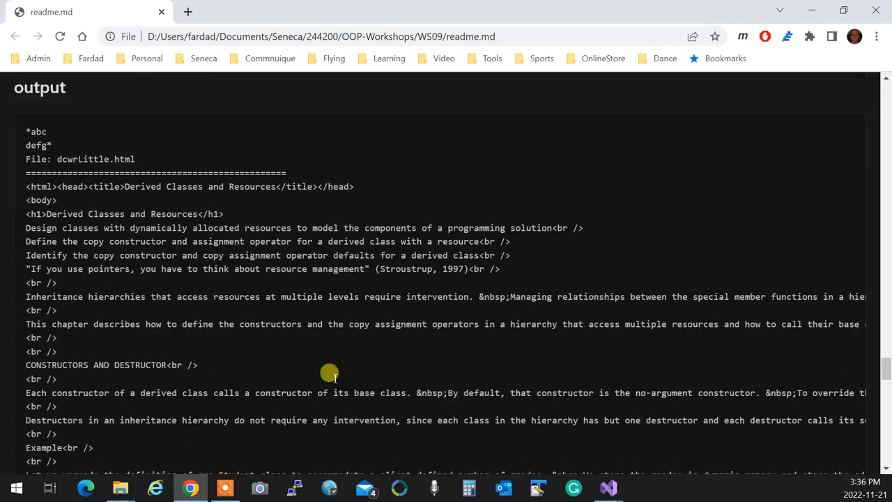
scroll(down, 3)
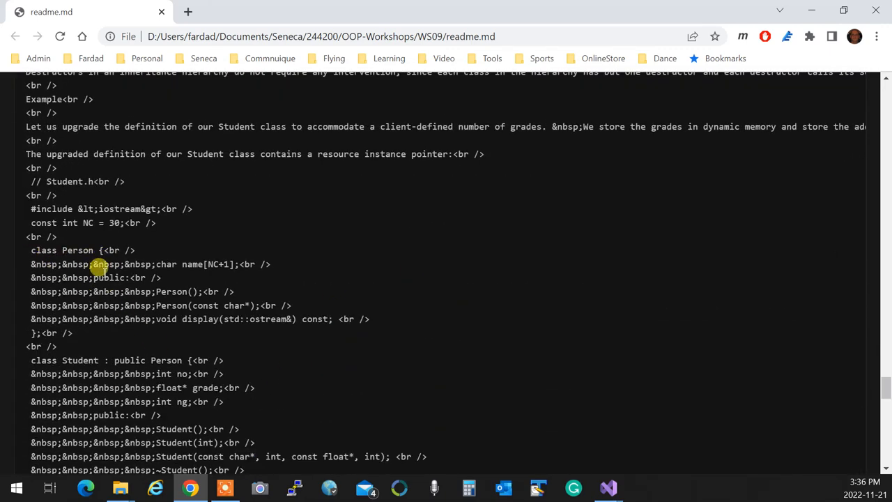
mouse_move(268, 379)
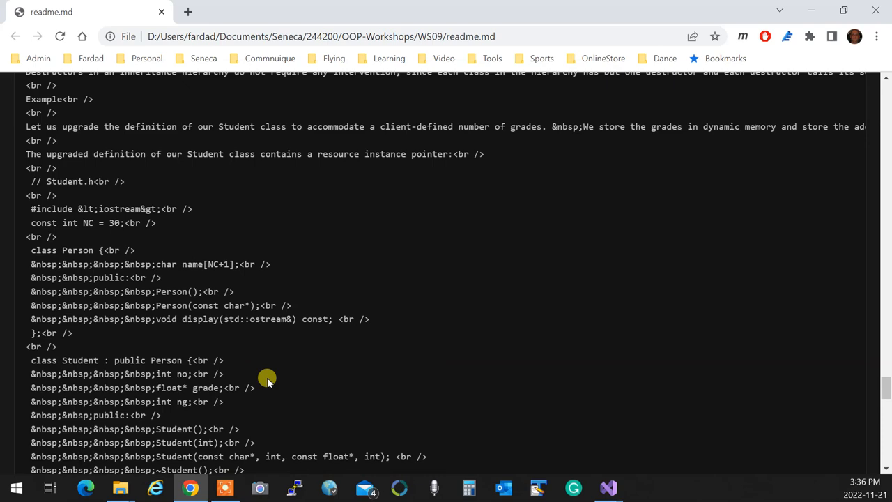
scroll(down, 3)
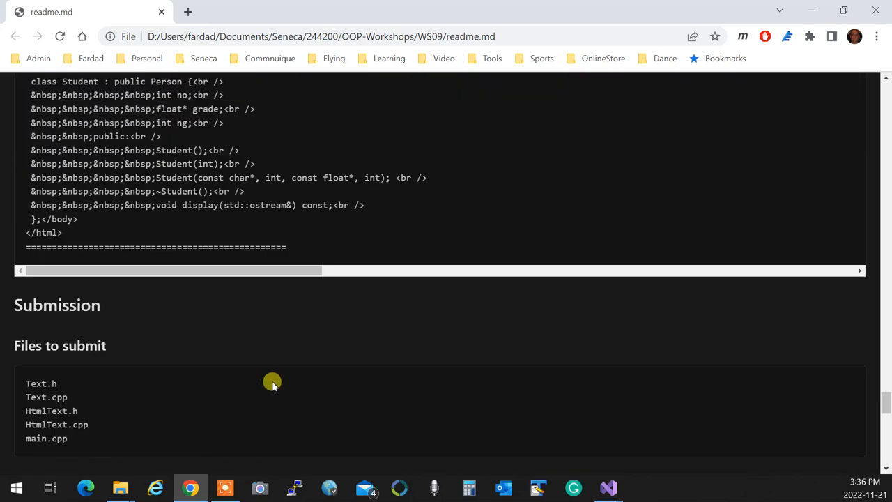